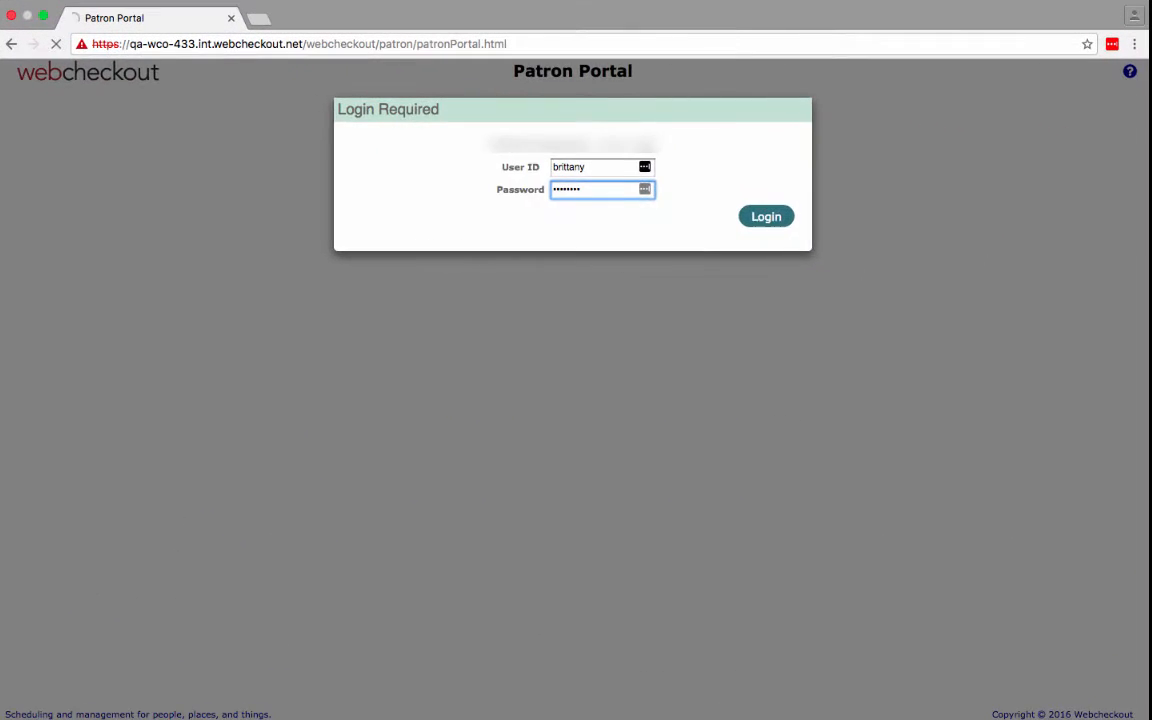
Sign in and select Resource Center as the checkout center to reach the dashboard.
left_click(764, 216)
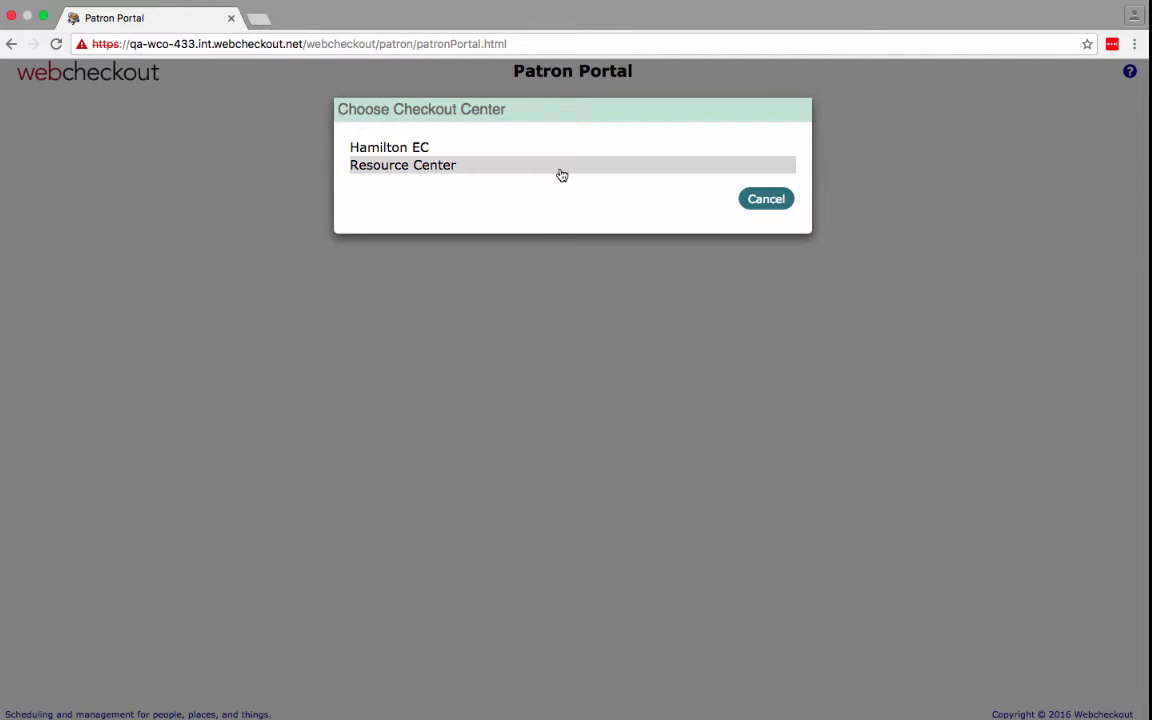
left_click(402, 164)
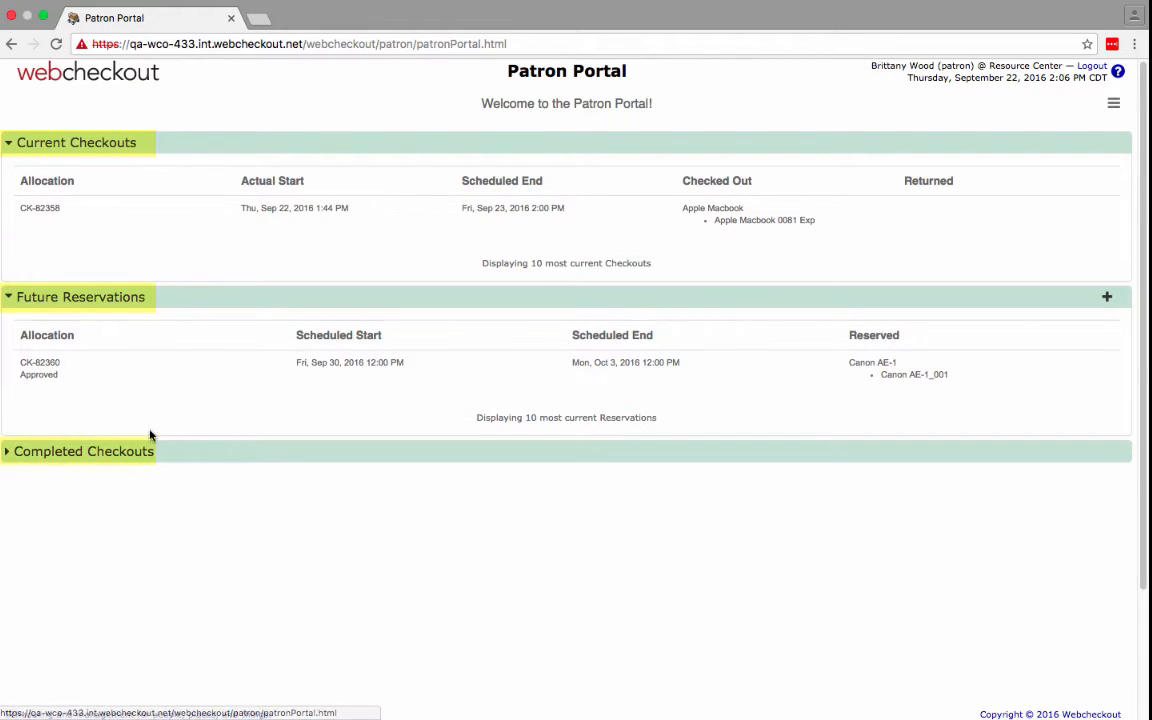
mouse_move(148, 456)
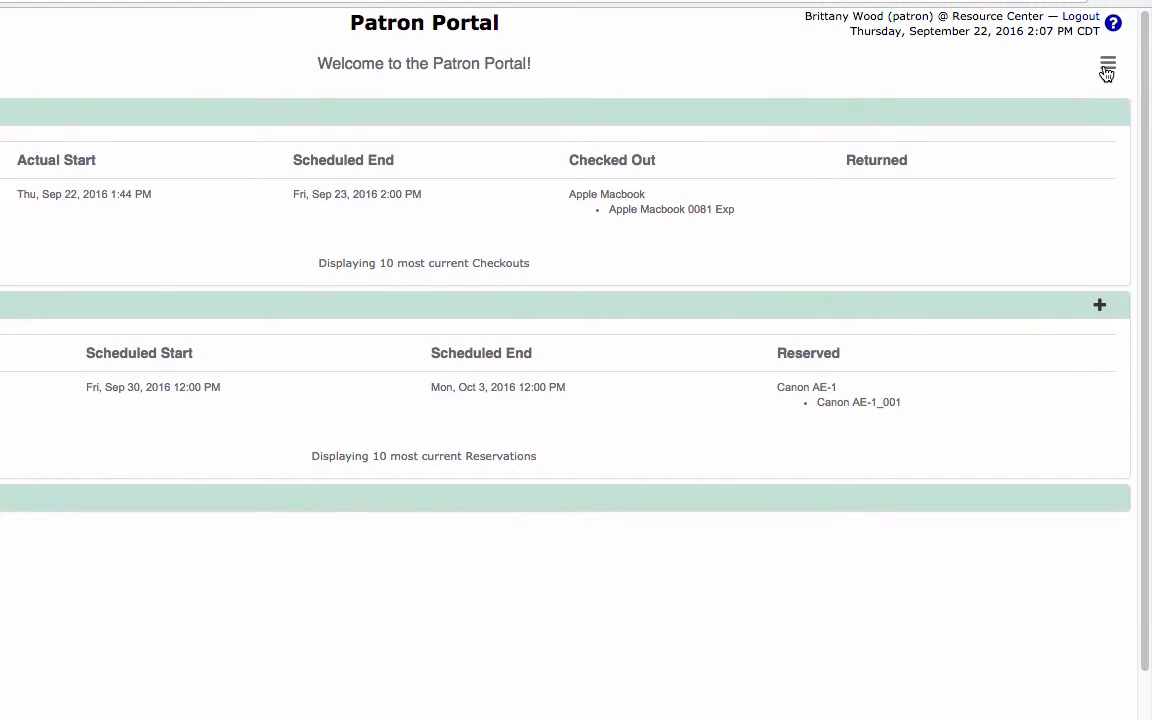
Expand Completed Checkouts, view past checkout CK-82359's details, then close them.
left_click(1108, 64)
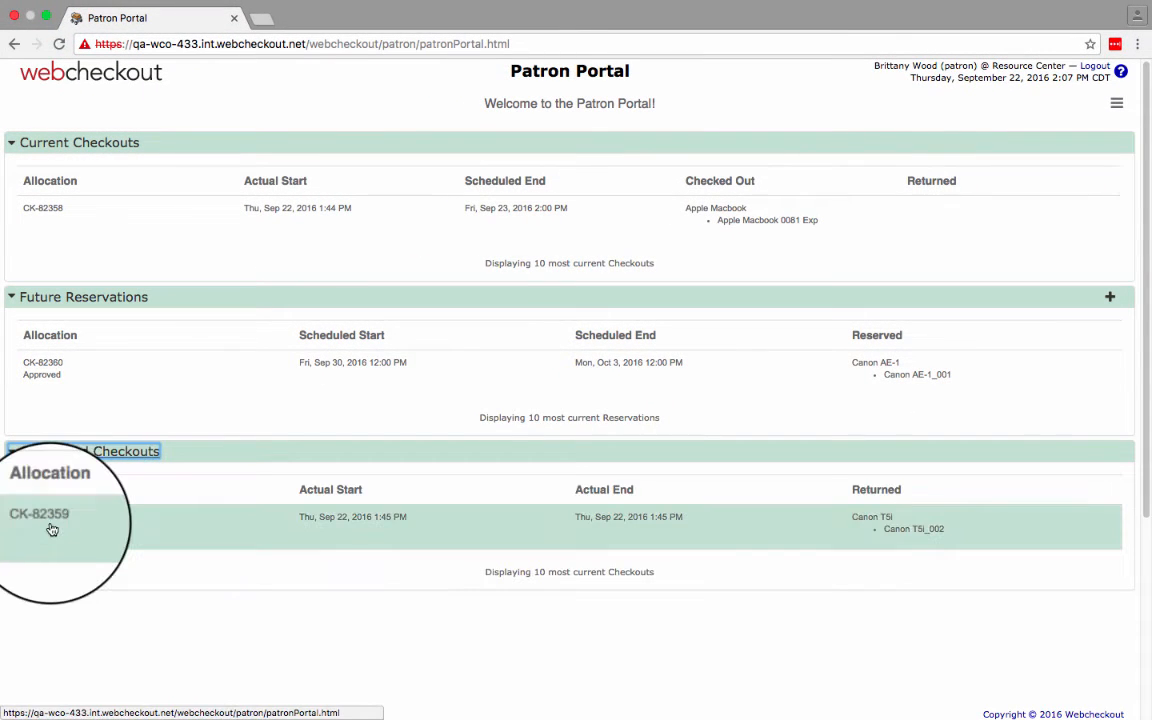
left_click(40, 512)
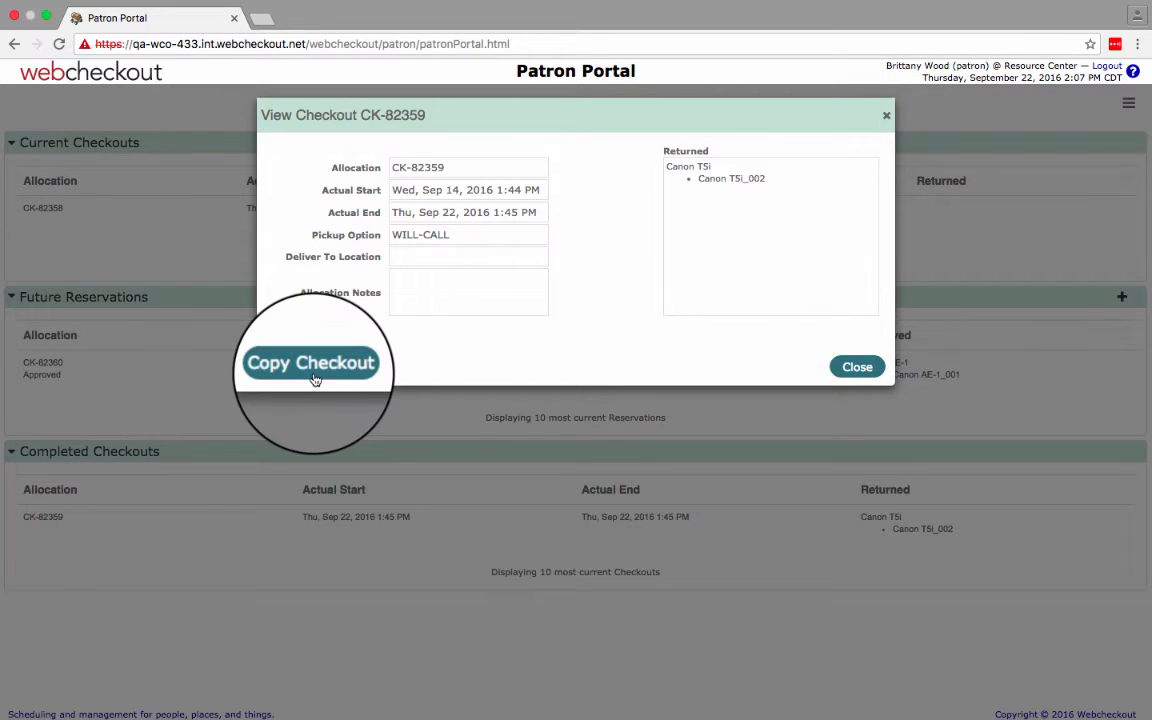
left_click(856, 366)
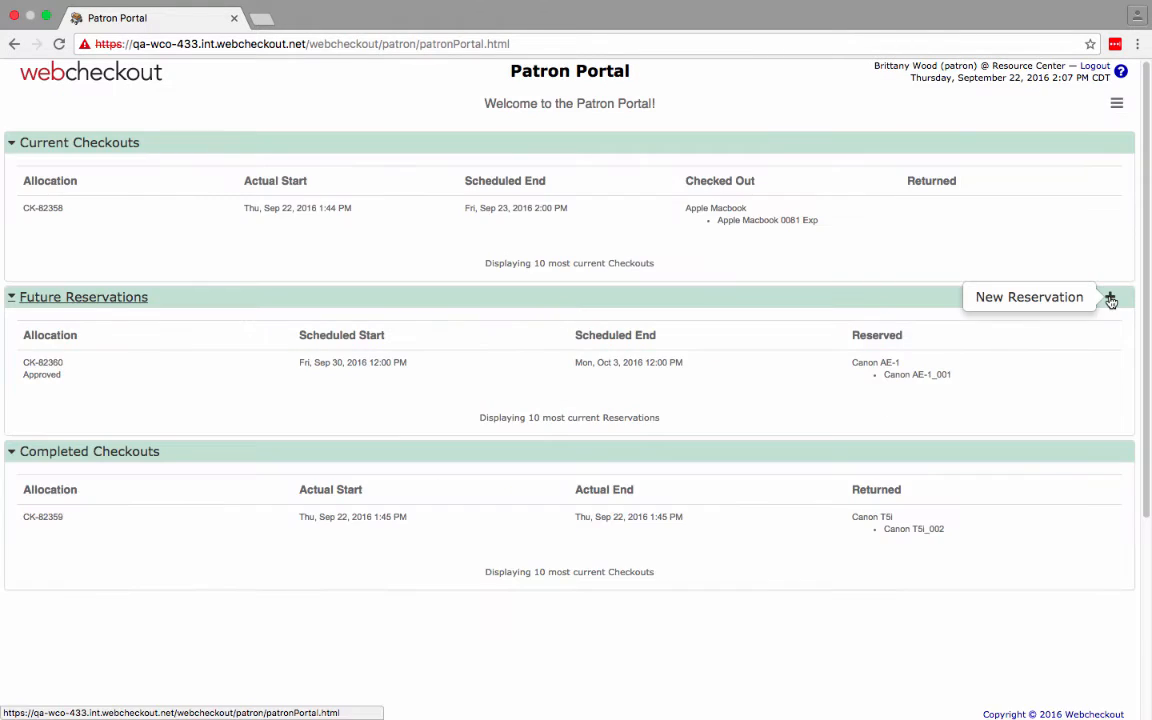
Create a reservation from 09/23/2016 12:00PM to 09/25/2016 11:30PM with Will Call pickup.
left_click(1110, 296)
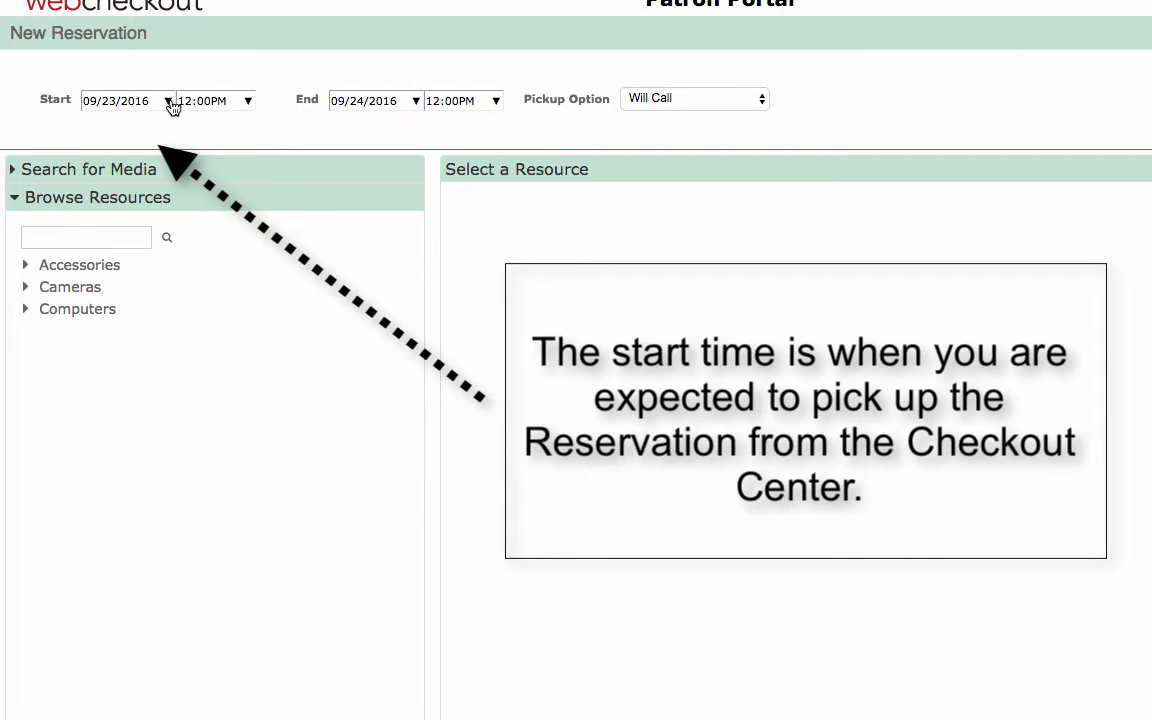
left_click(168, 100)
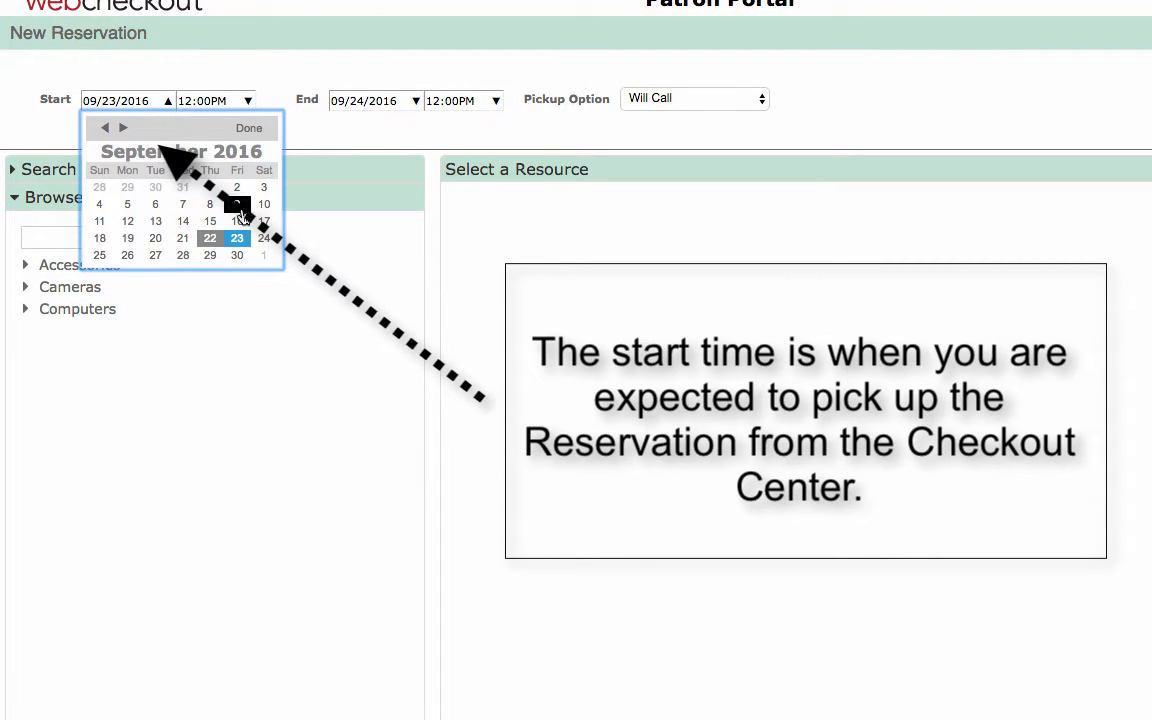
left_click(248, 128)
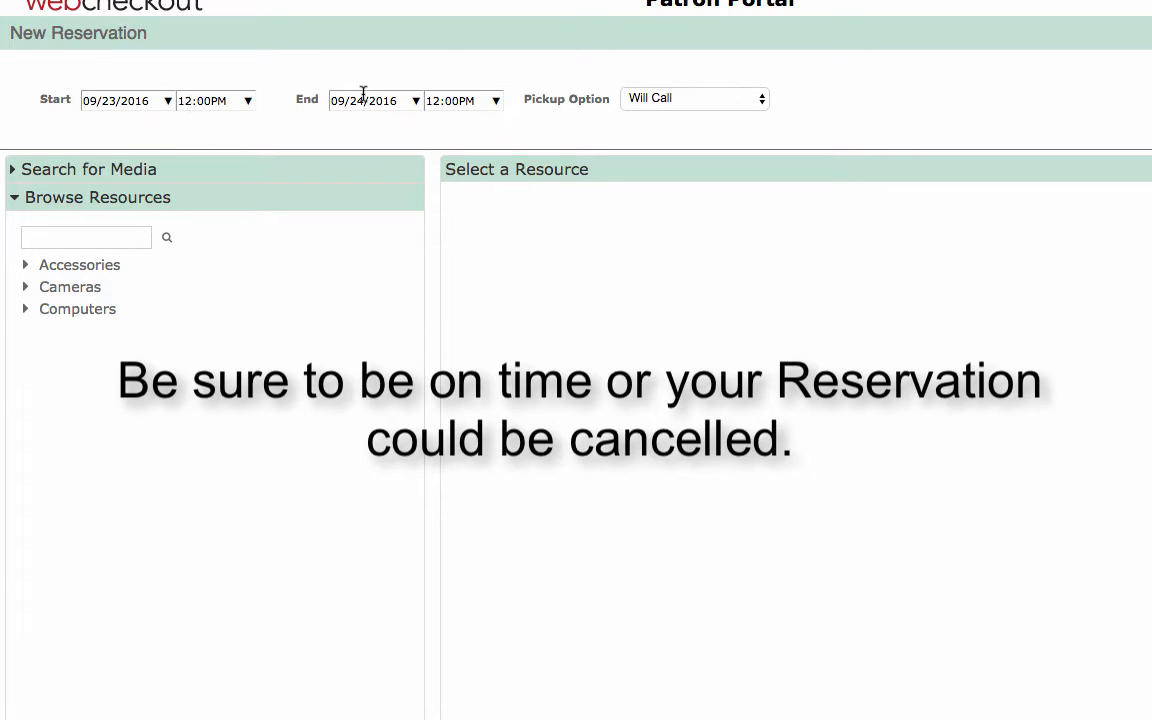
left_click(364, 100)
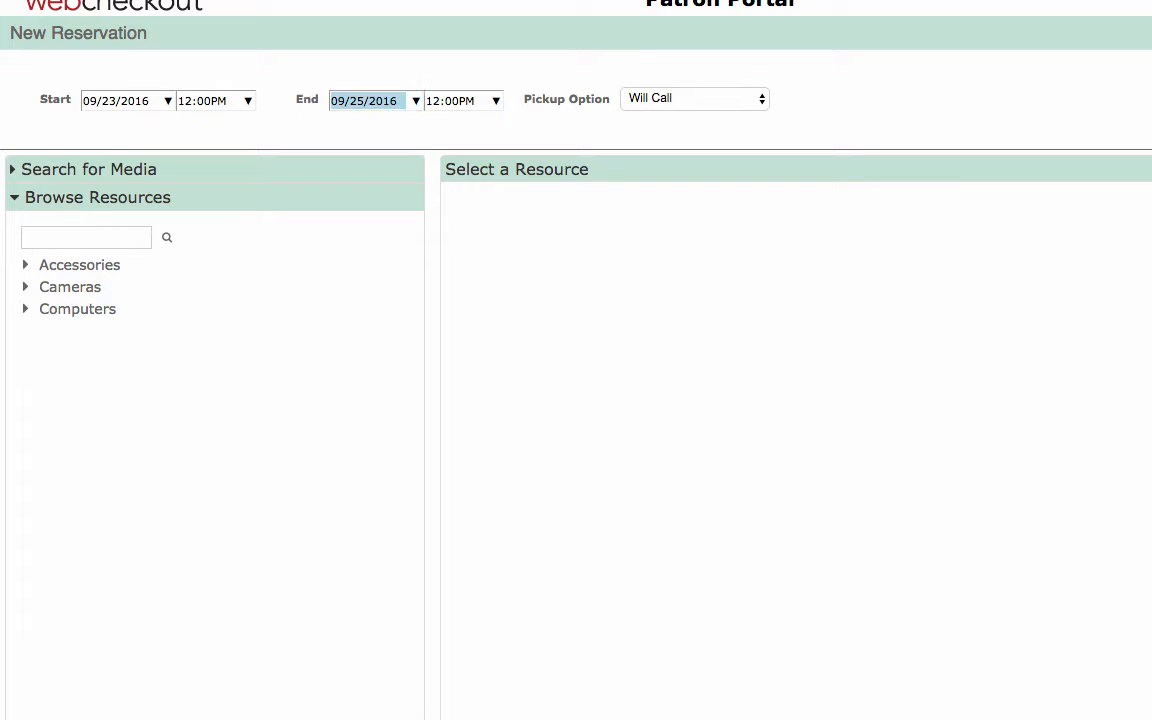
left_click(450, 100)
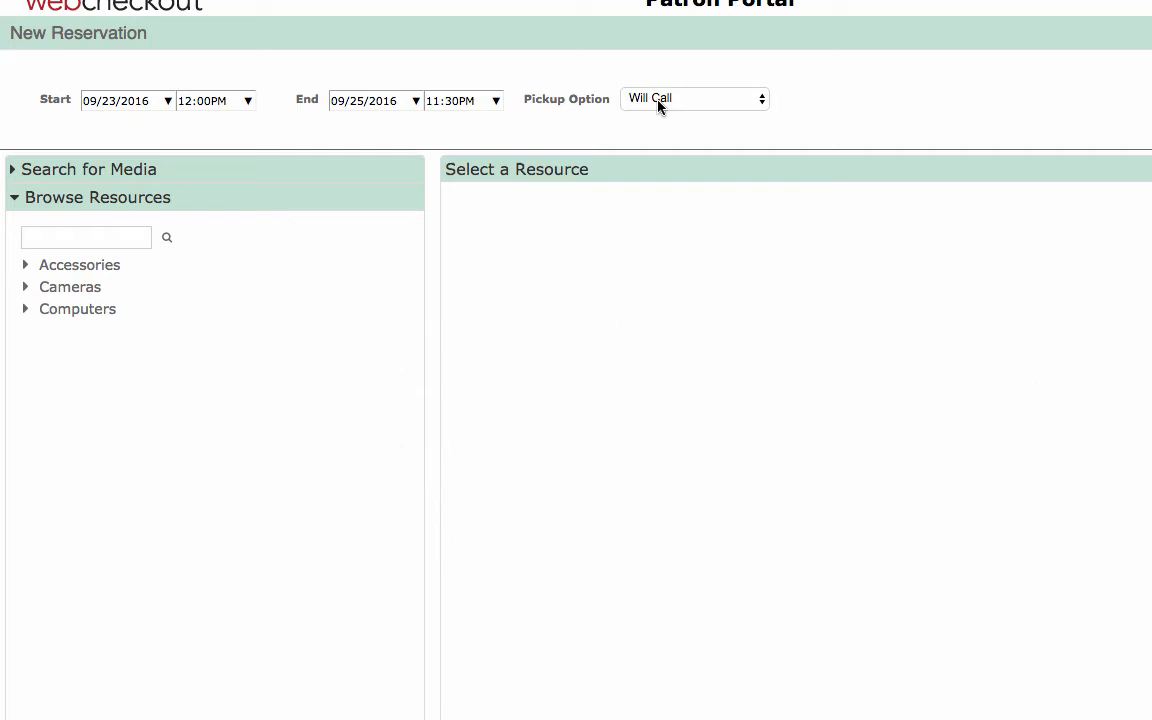
left_click(692, 98)
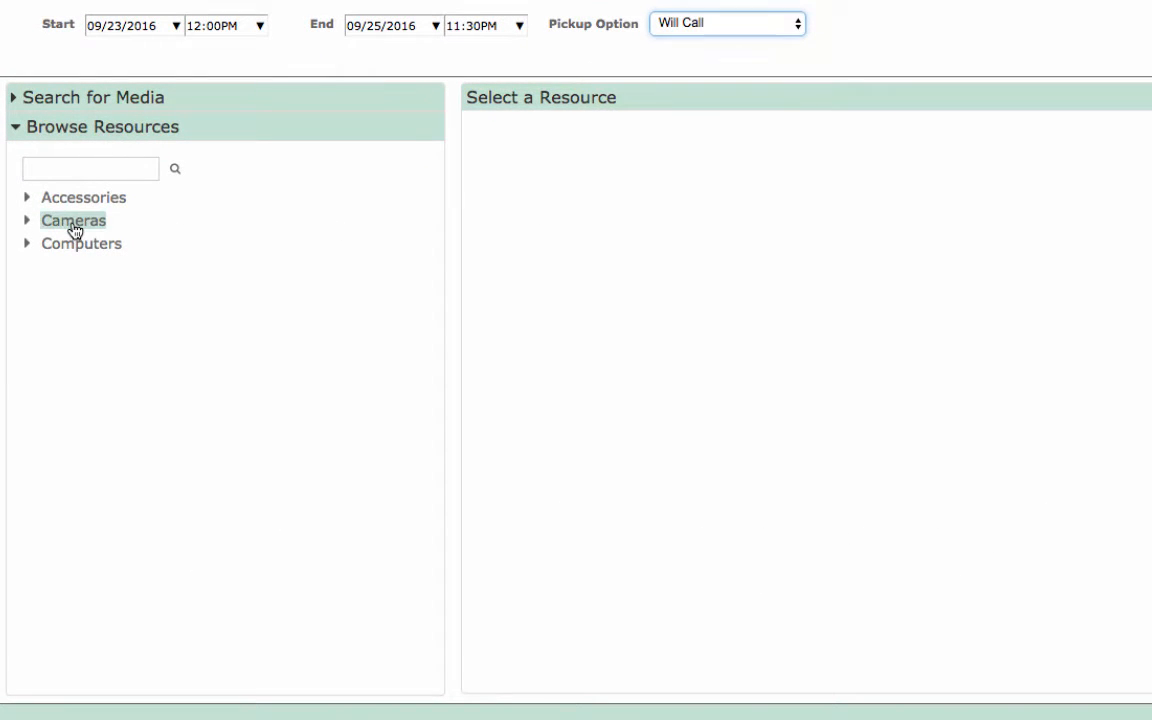
Reserve one Canon T6i found under Cameras > DSLR > Canon.
left_click(72, 220)
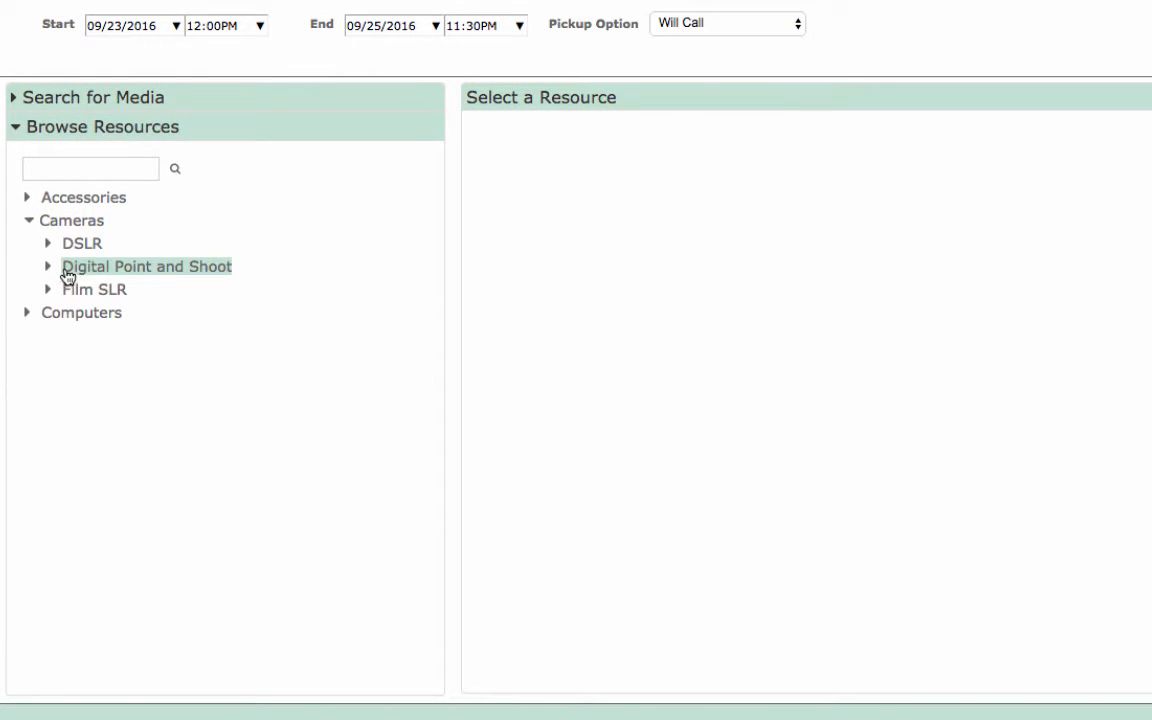
mouse_move(82, 244)
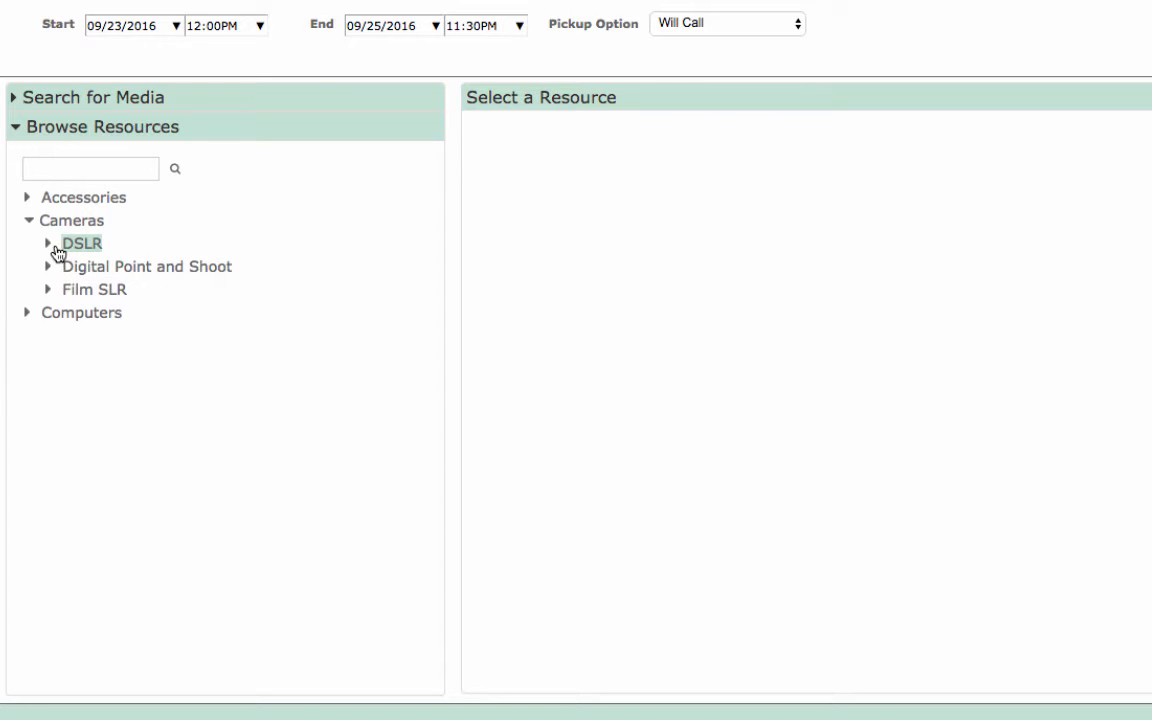
left_click(48, 244)
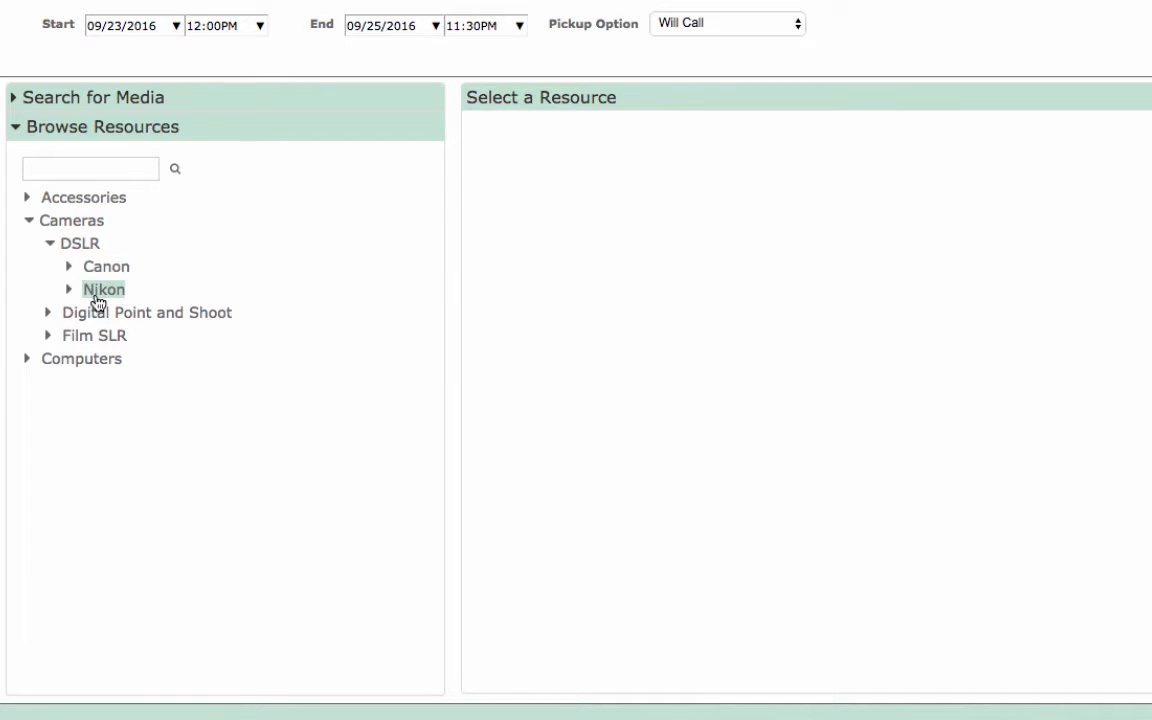
left_click(106, 266)
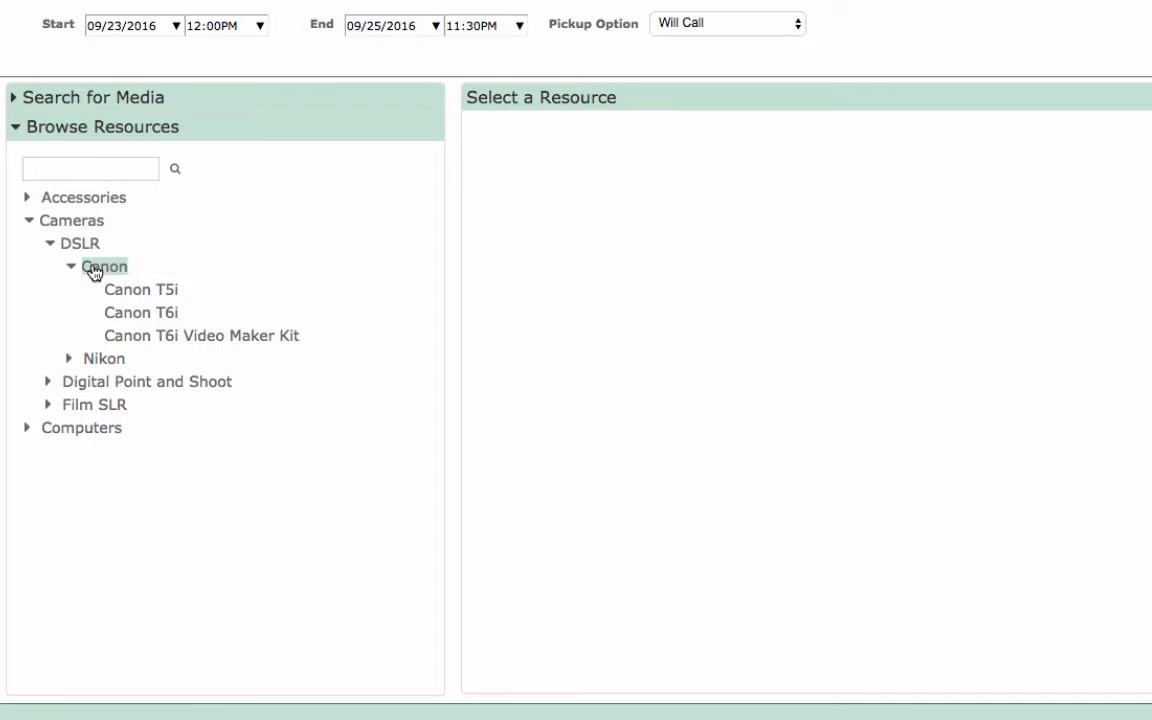
left_click(140, 312)
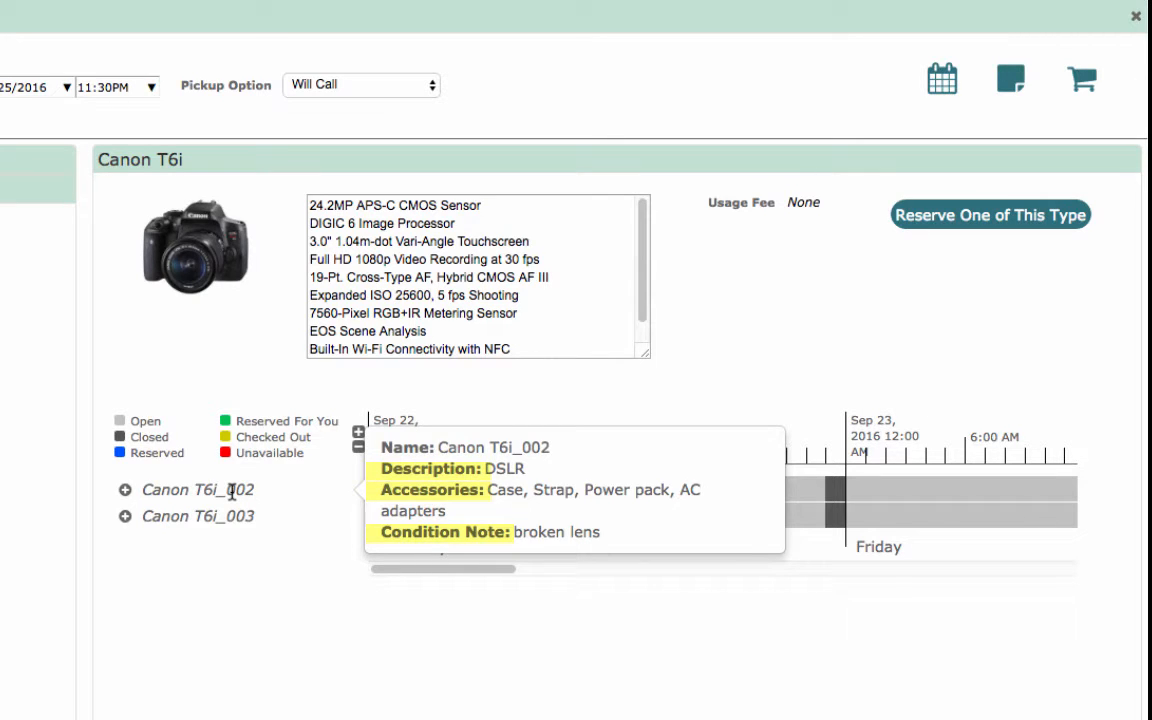
mouse_move(990, 214)
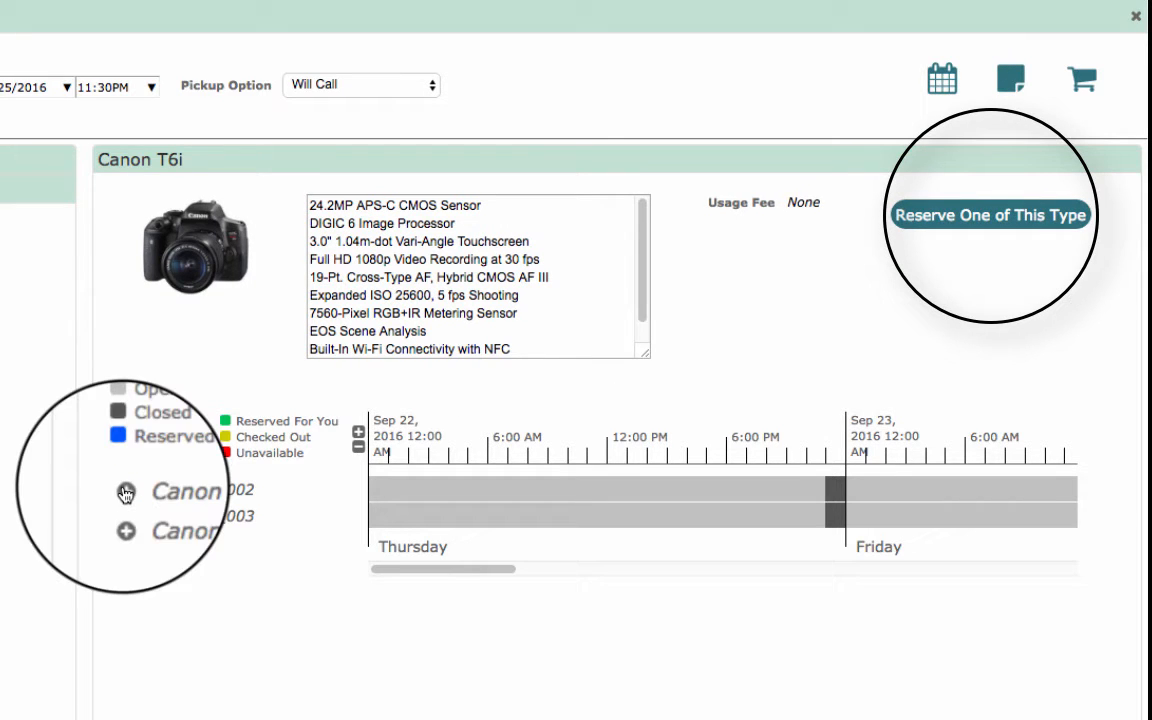
left_click(990, 216)
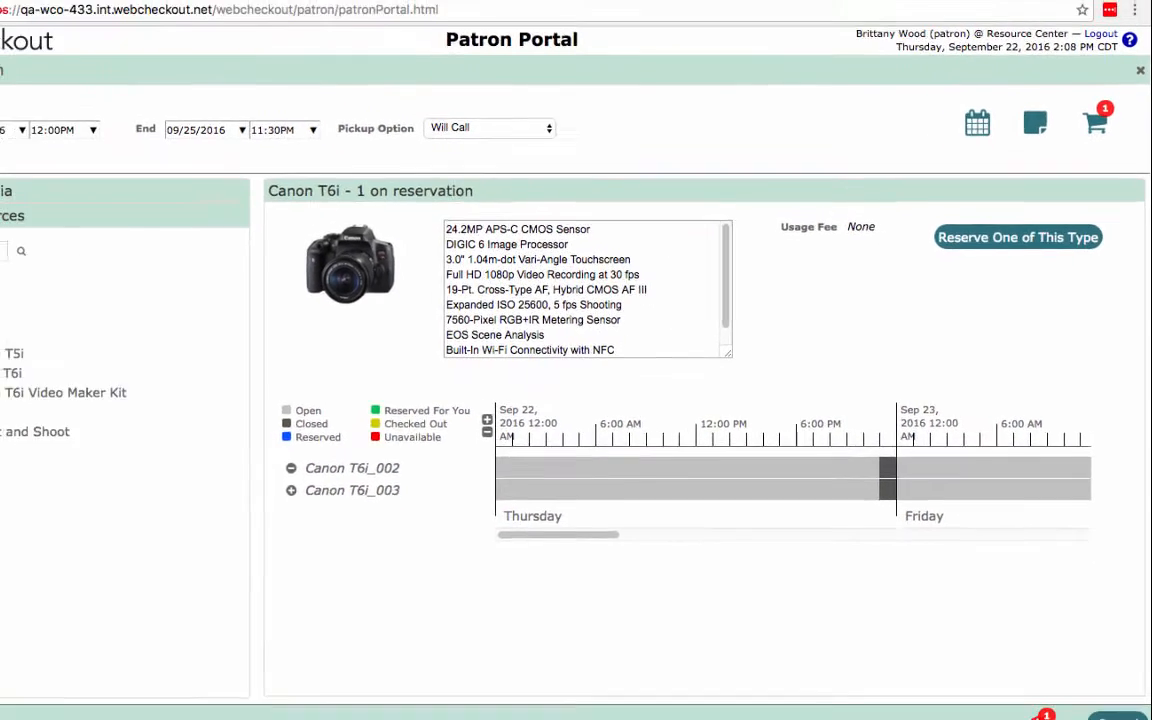
Reserve one tripod and add a single repeat of the reservation on 09/30/2016.
left_click(64, 300)
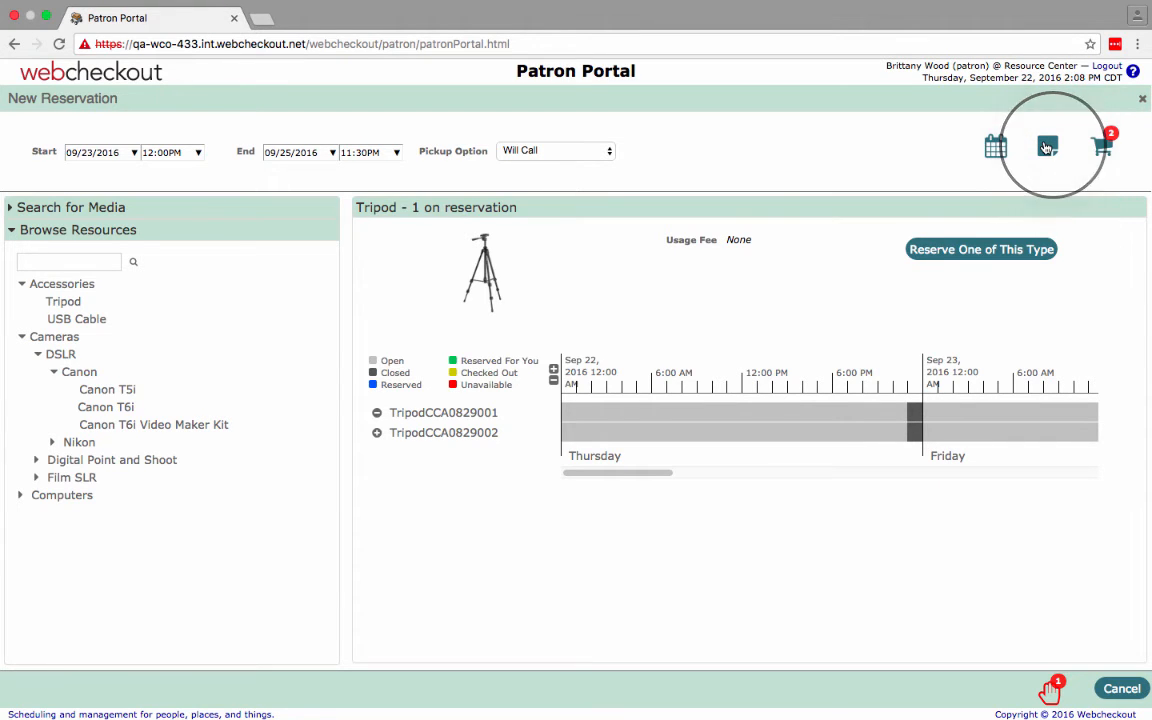
left_click(1046, 146)
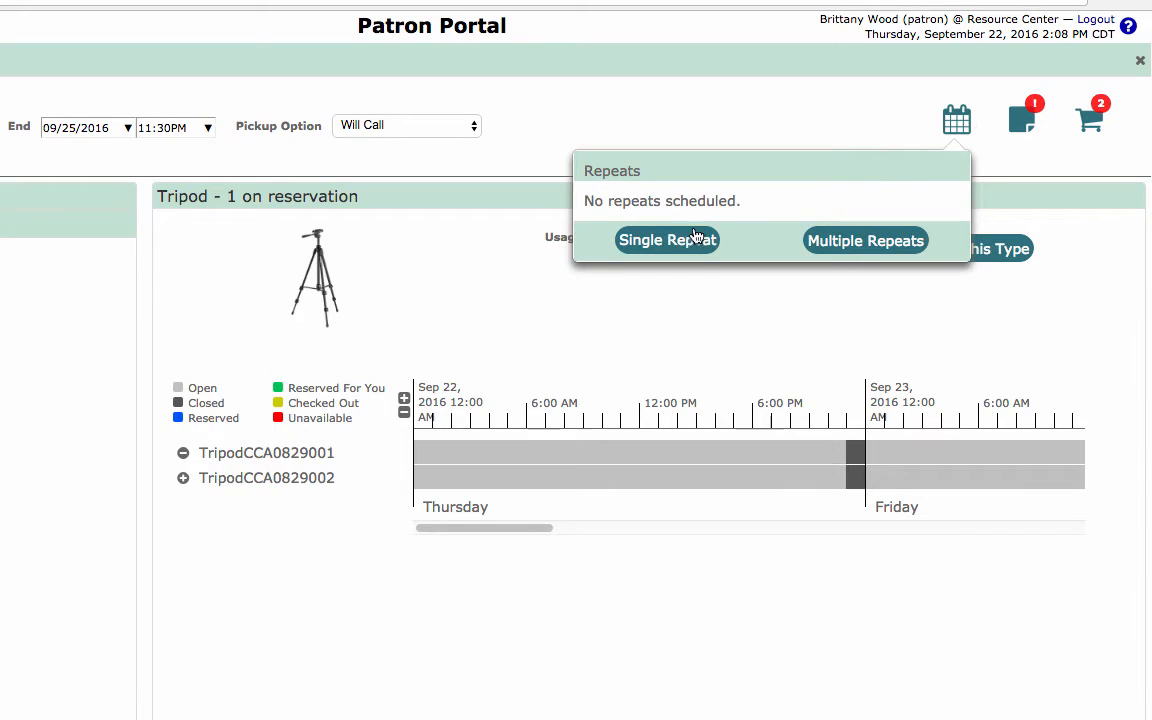
left_click(668, 240)
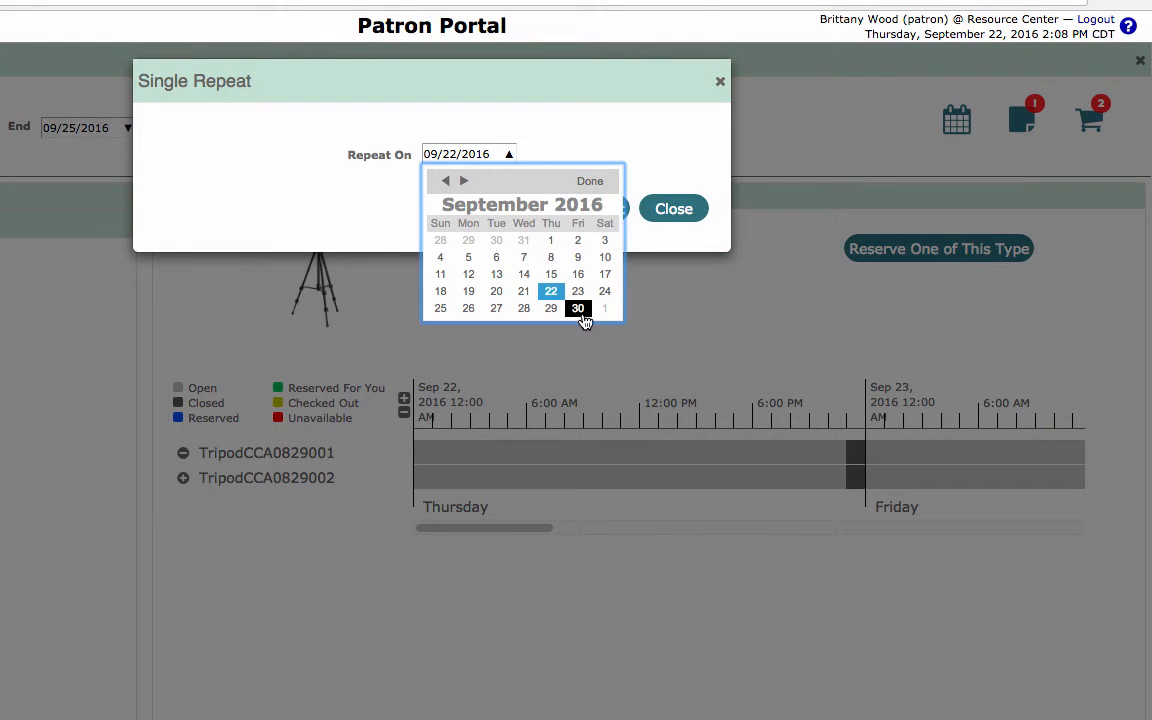
left_click(576, 308)
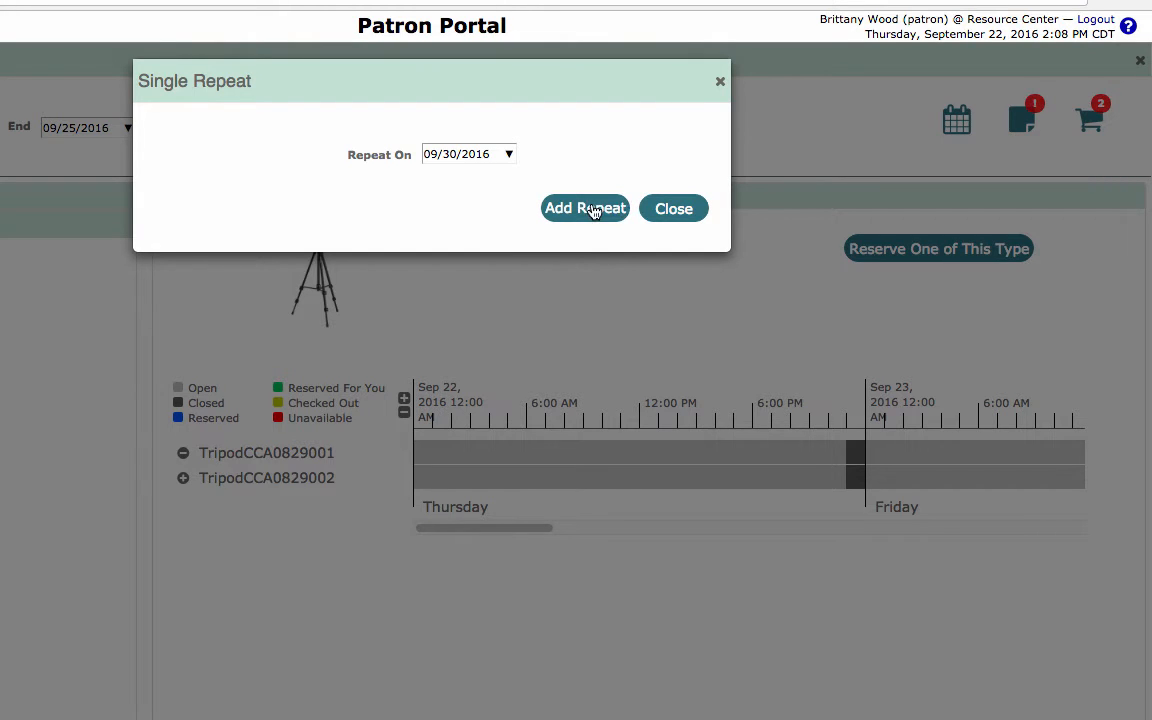
left_click(584, 208)
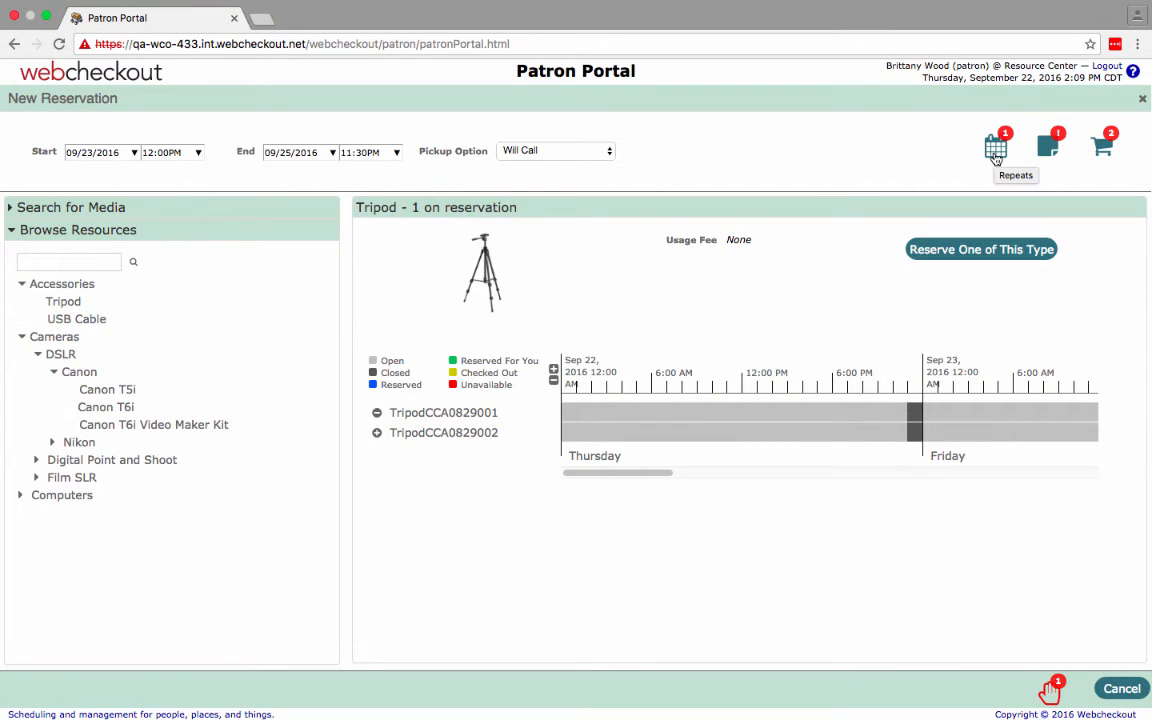
mouse_move(1058, 696)
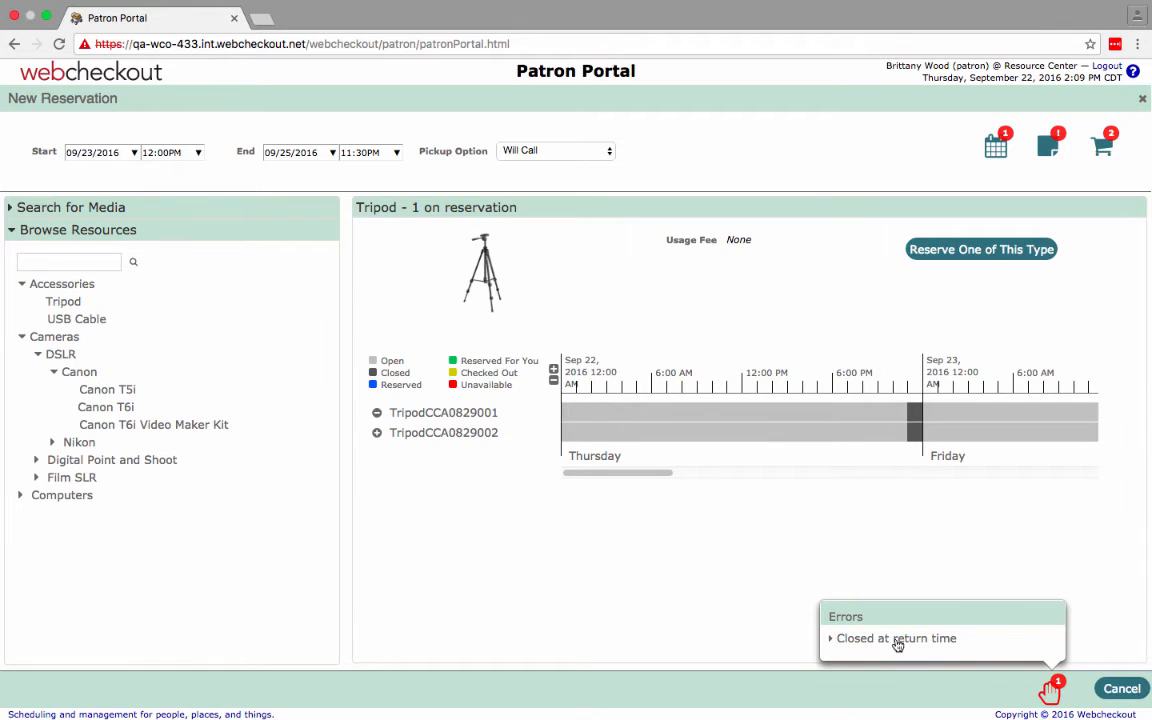
Review the closed-at-return error, change the end time to 10:00 PM, and confirm the reservation.
left_click(896, 638)
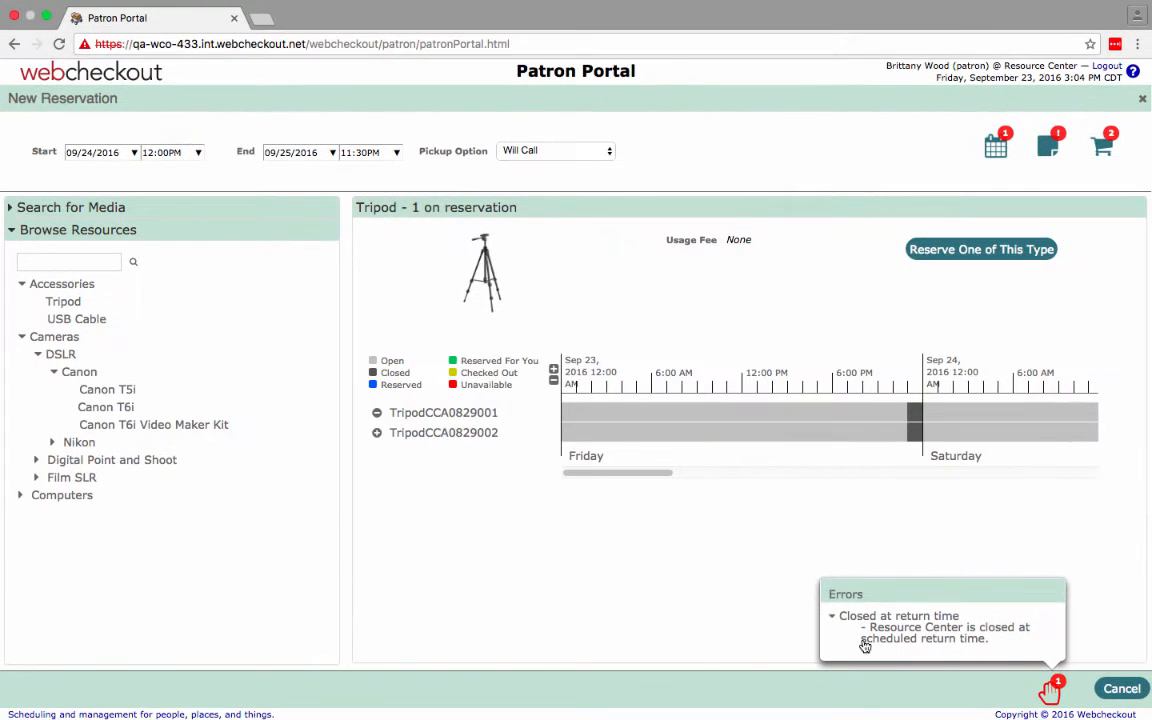
left_click(364, 152)
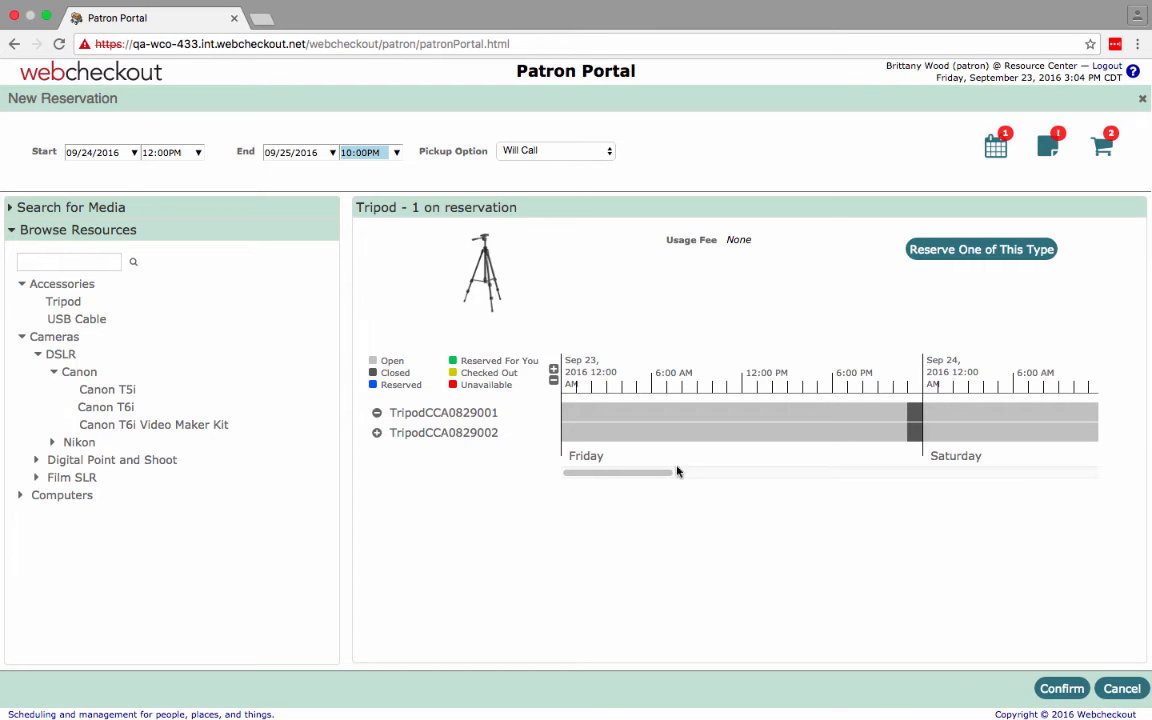
left_click(1060, 688)
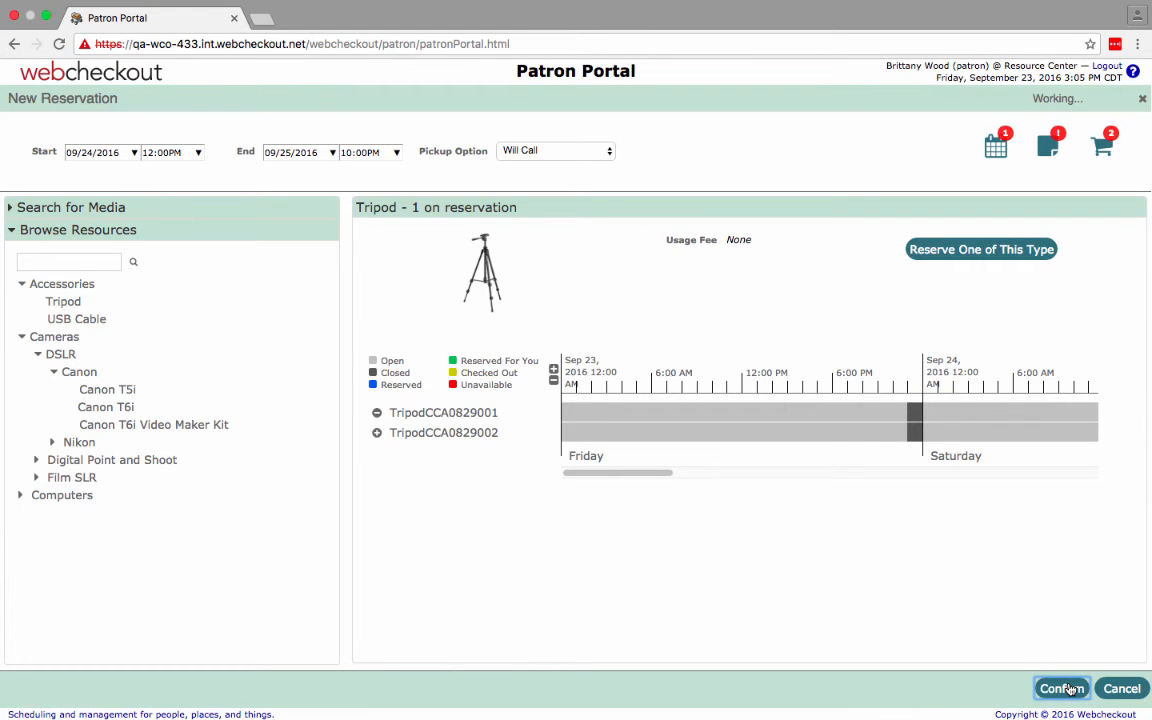
left_click(1060, 688)
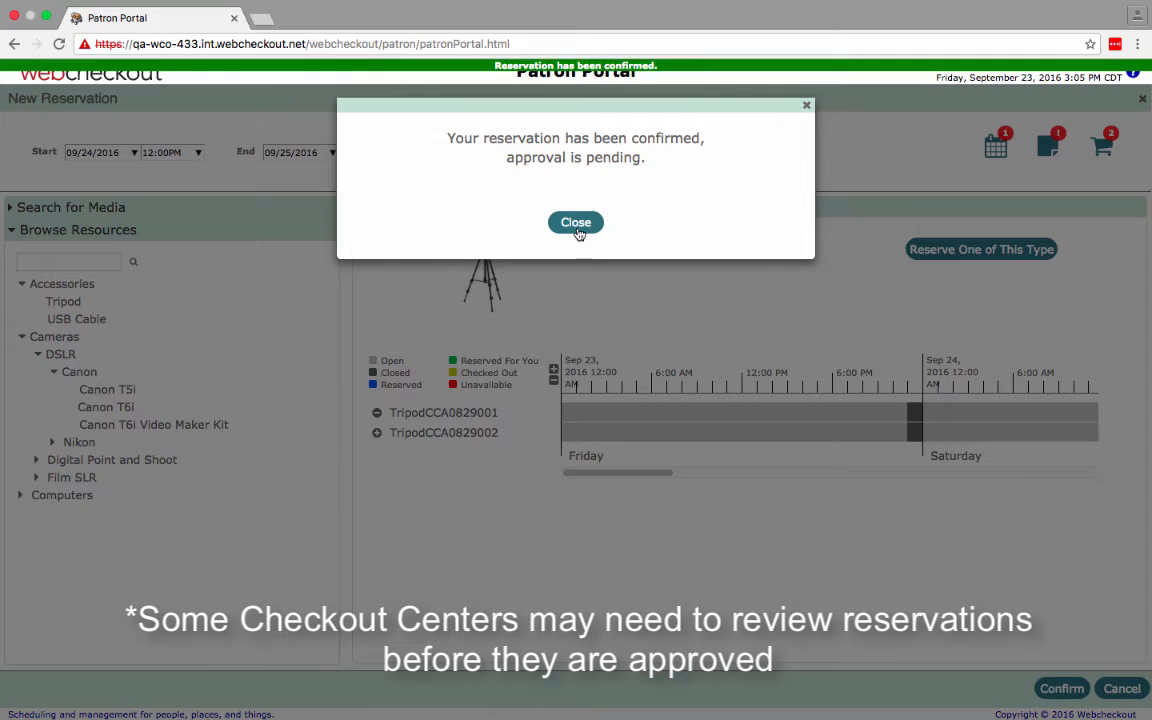
Dismiss the confirmation and review reservation CK-82369 shown as Pending Approval under Future Reservations.
left_click(576, 222)
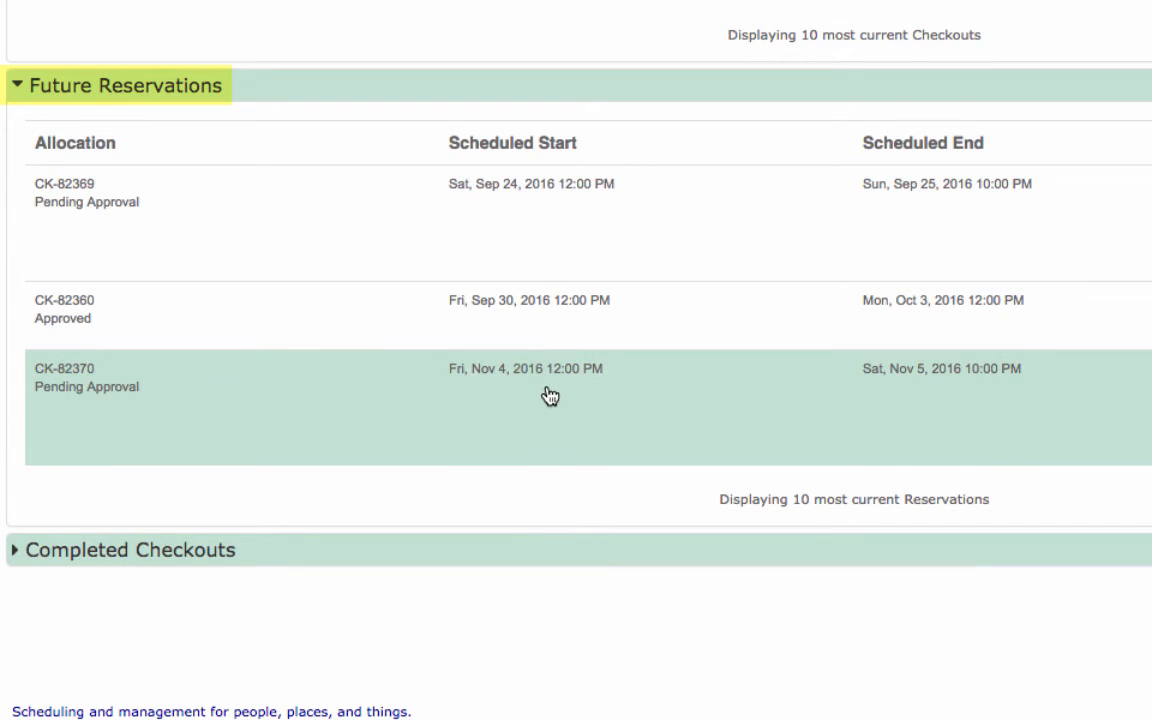
scroll("up", 3)
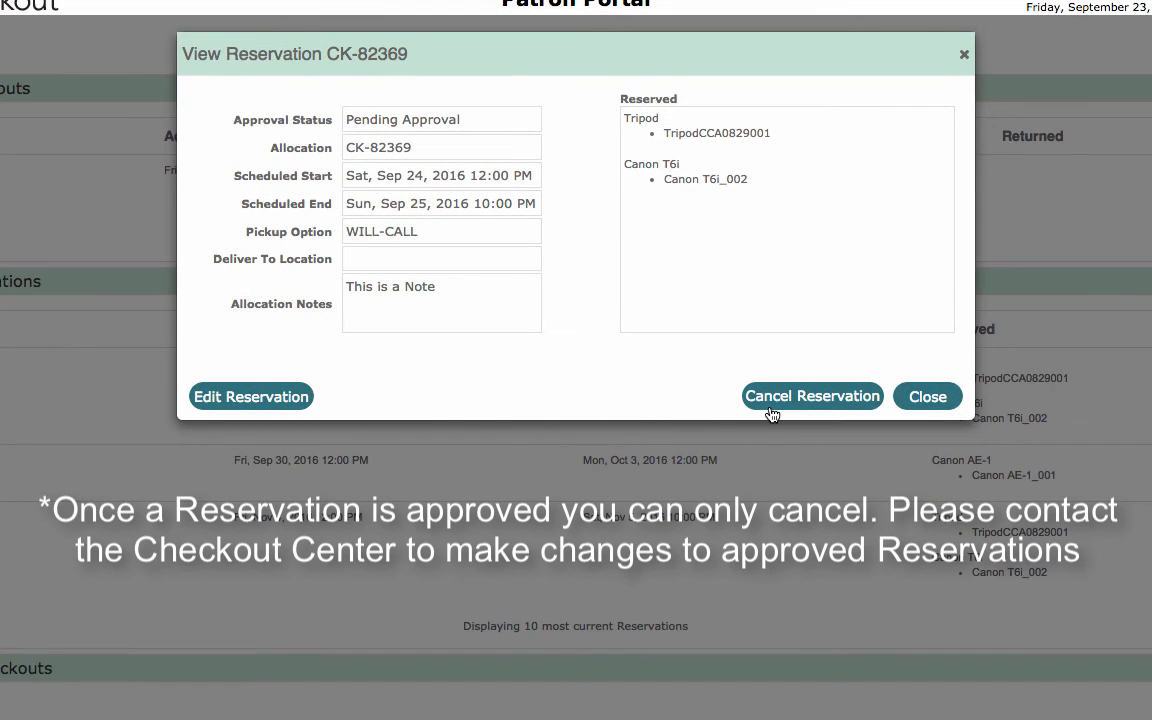
left_click(926, 396)
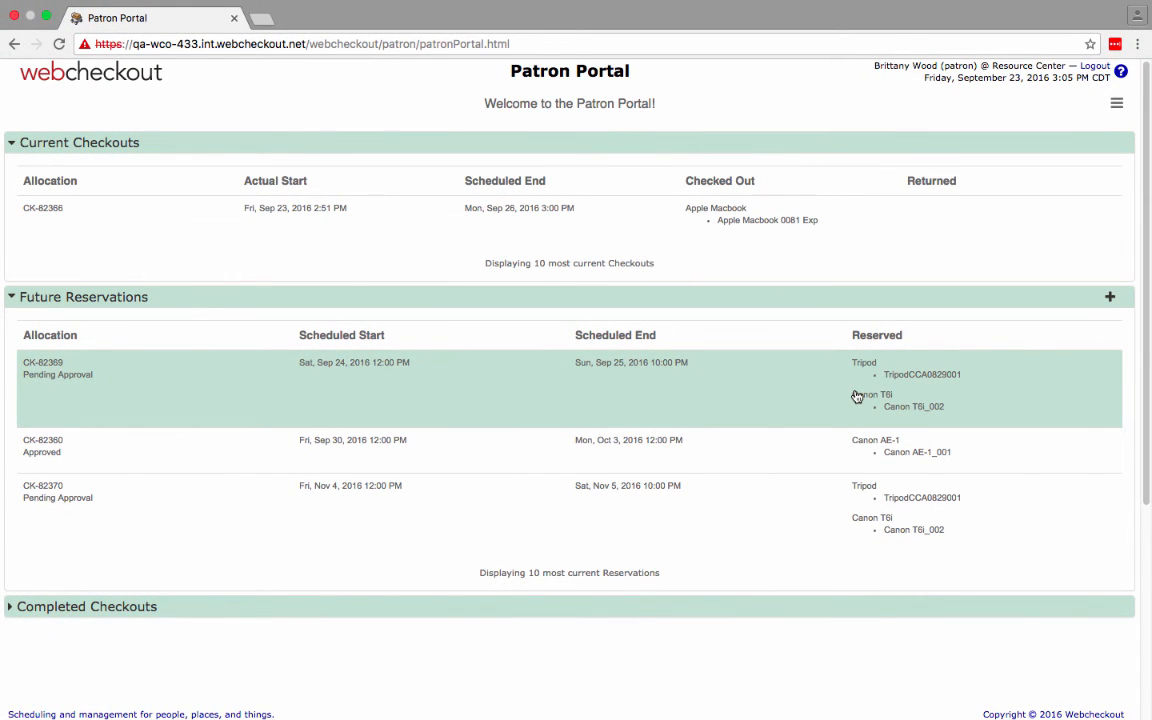
mouse_move(1098, 176)
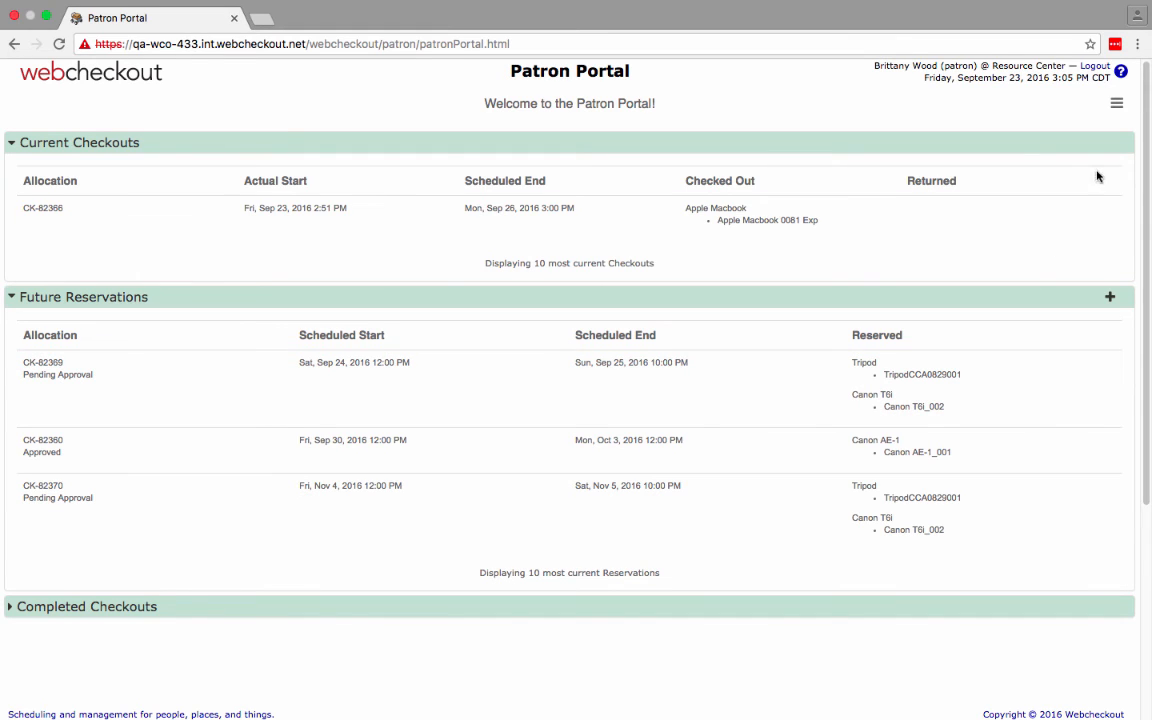
Show the dashboard menu with New Reservation, Report a Problem and Calendar URL.
left_click(1116, 102)
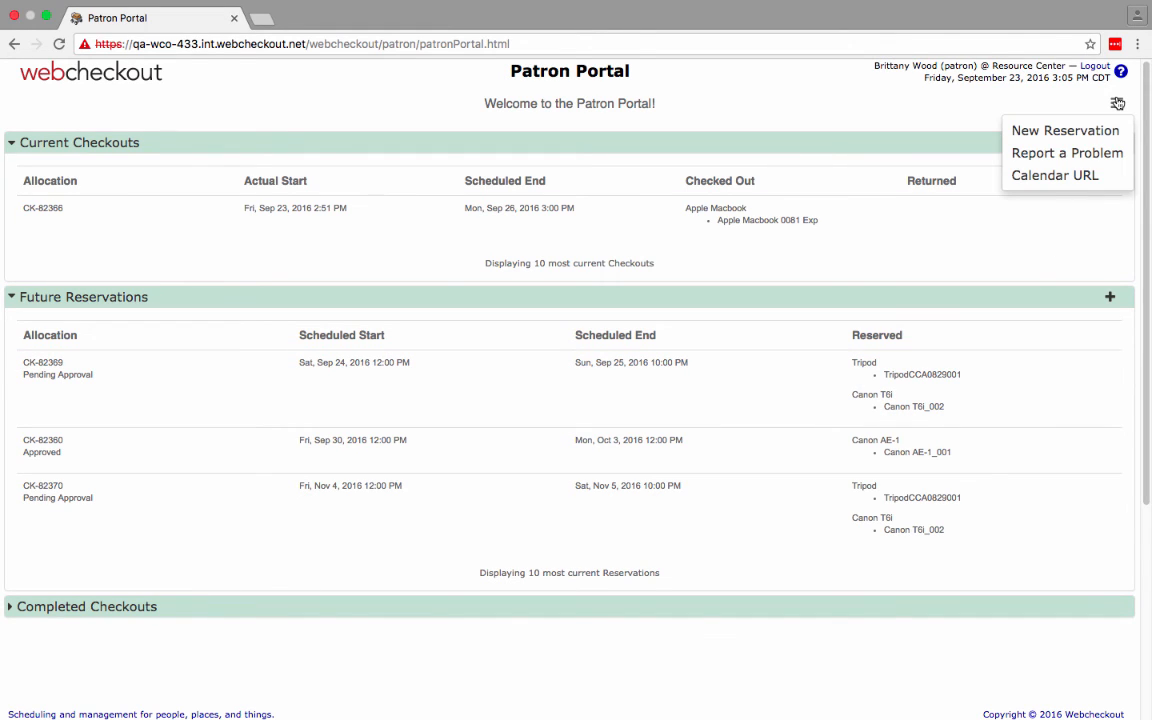
mouse_move(1056, 176)
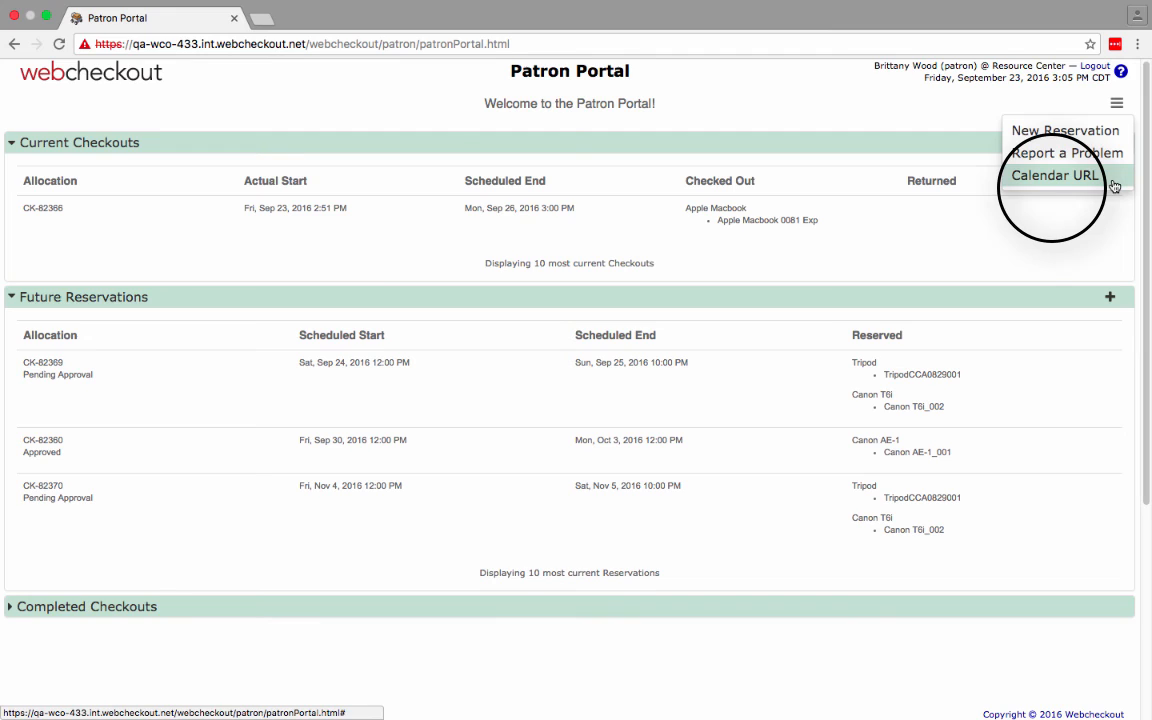